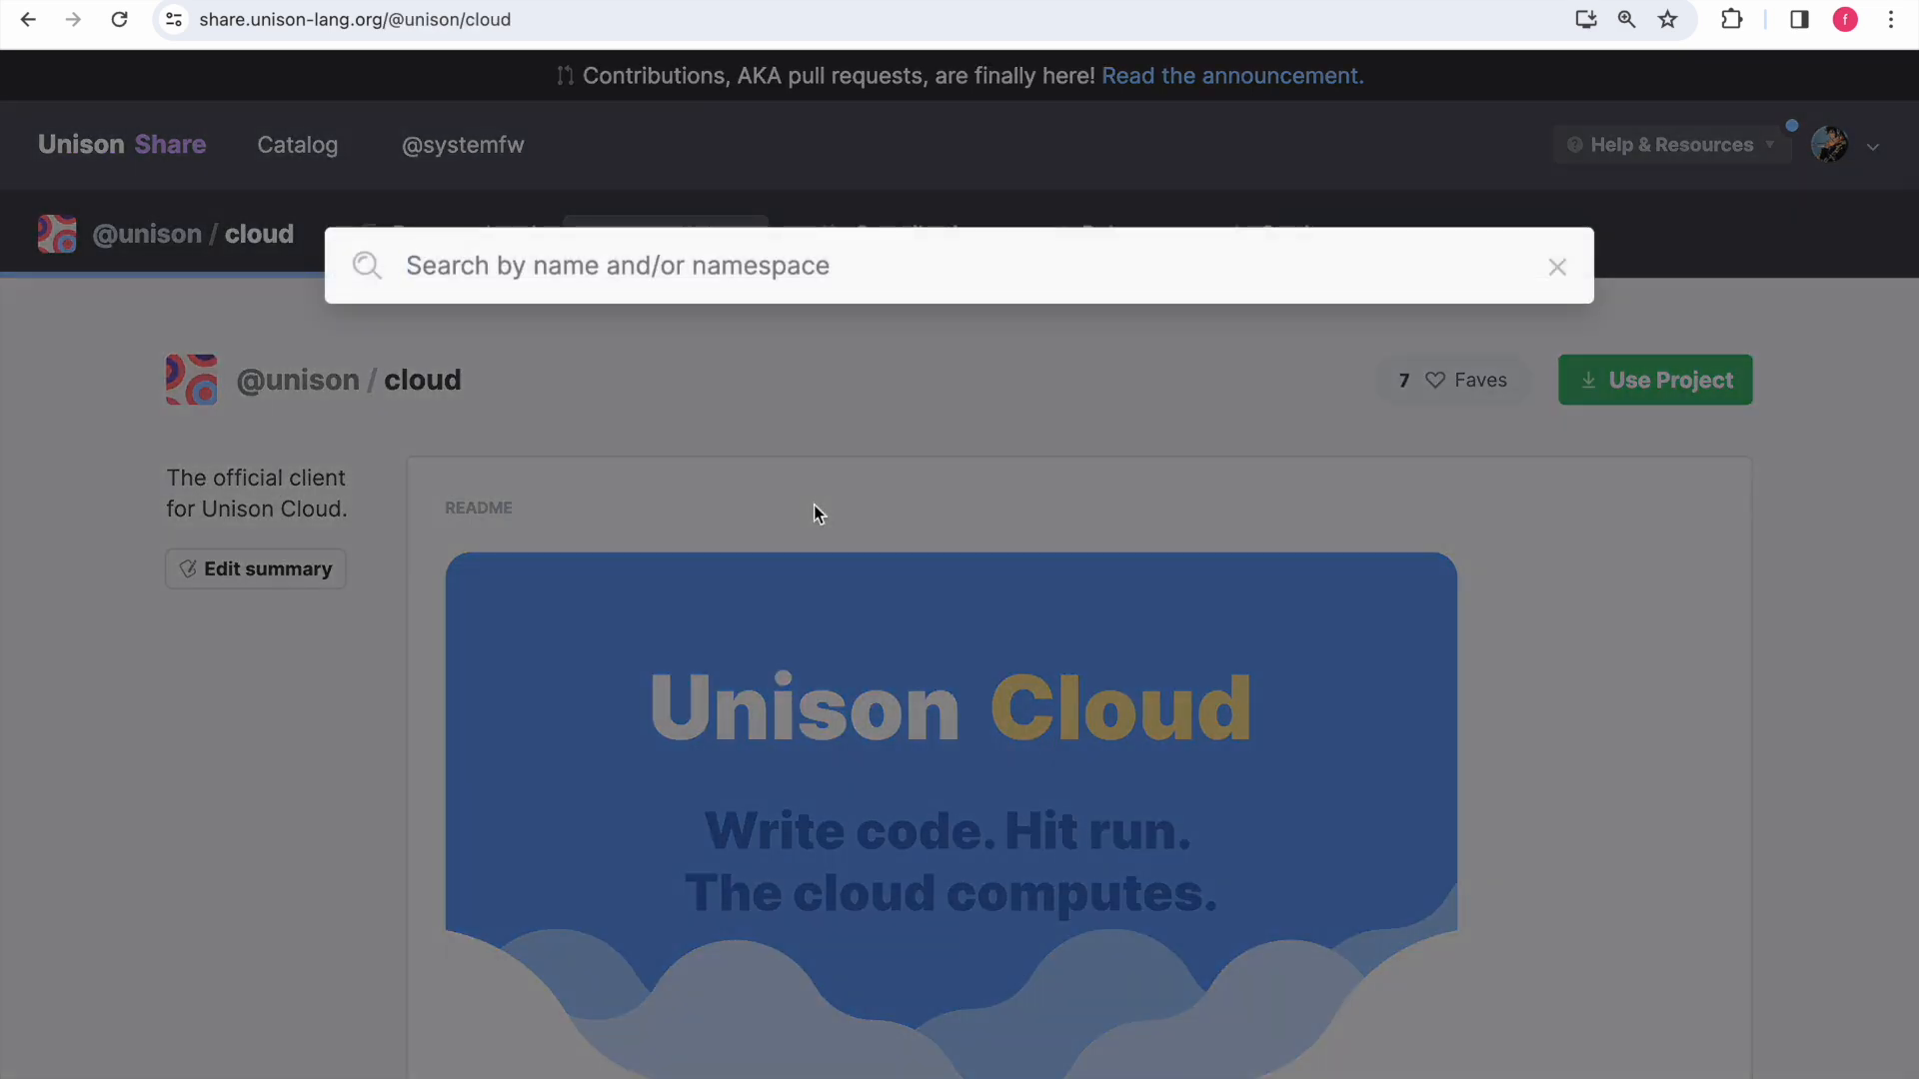
- Find 'BTree' via search and read the BTree type docs on creating a BTree
type("BTree")
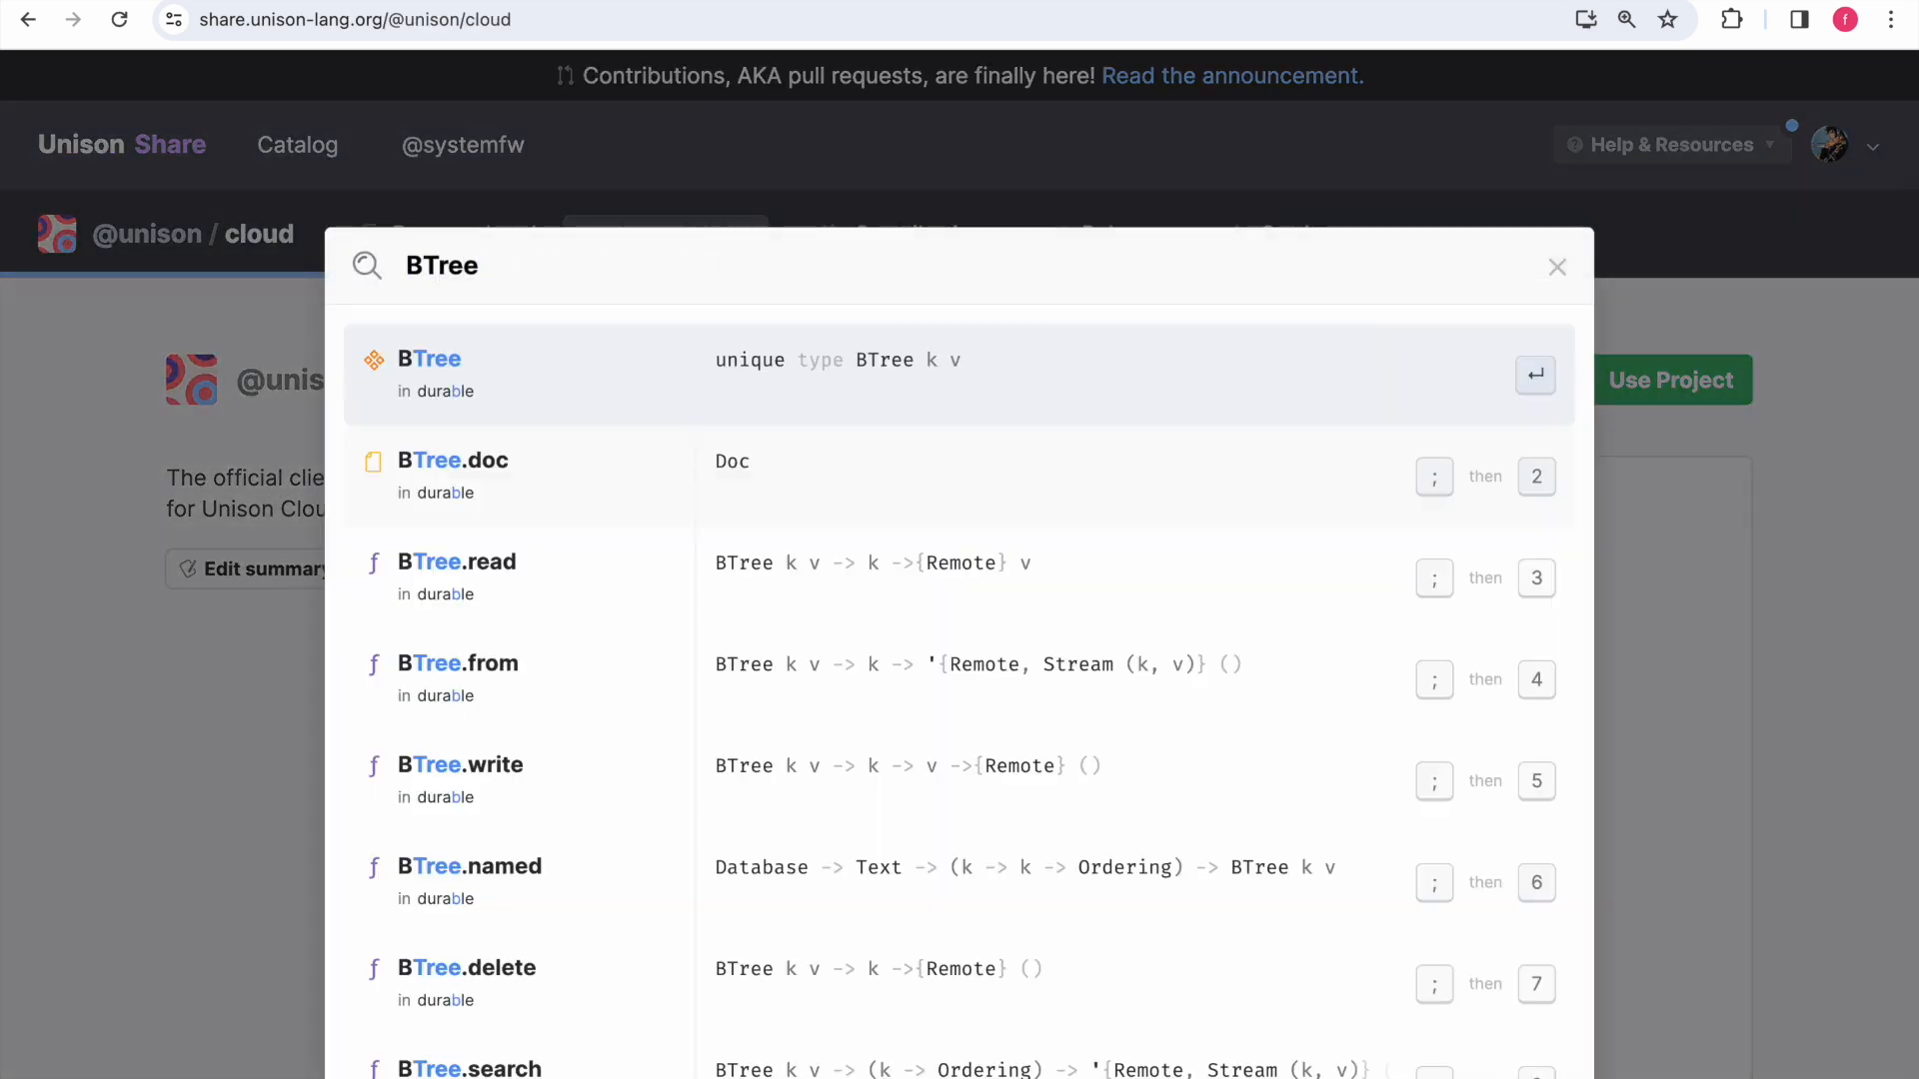
left_click(429, 360)
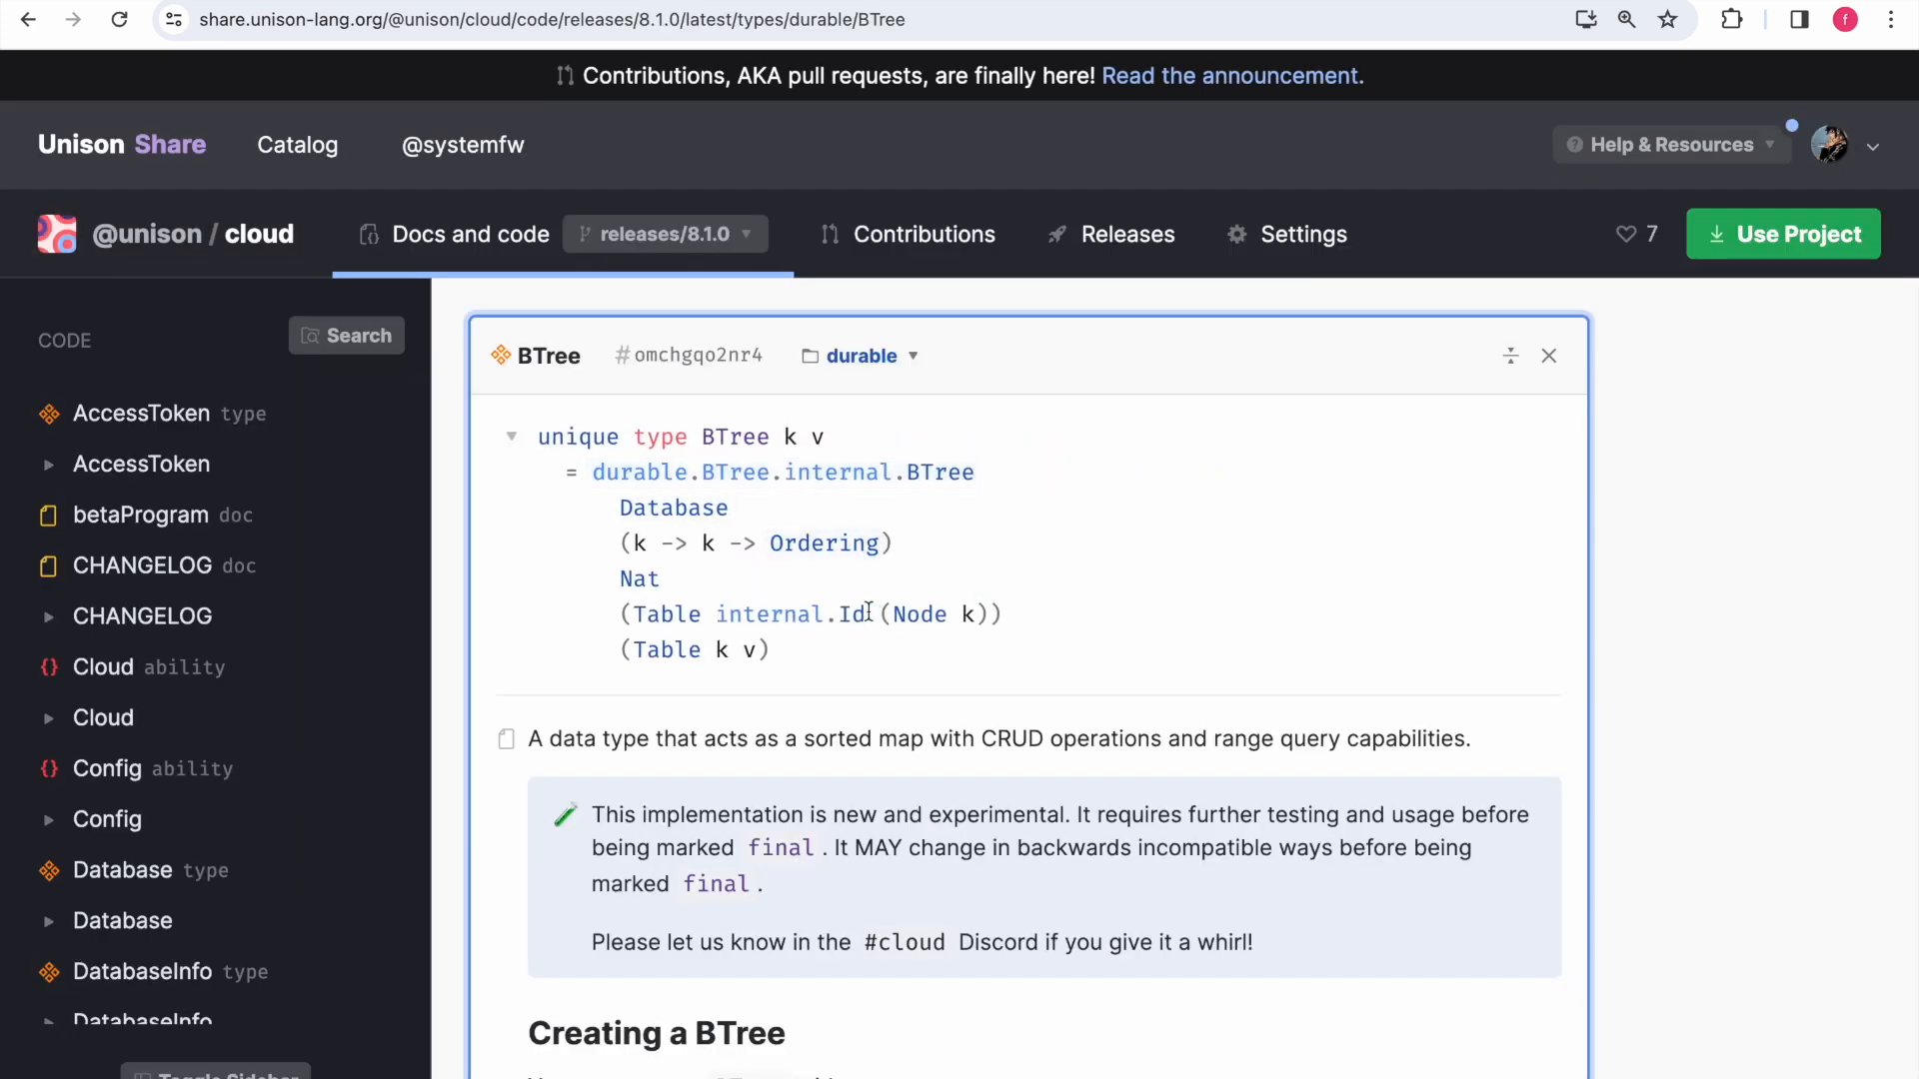
scroll("down", 3)
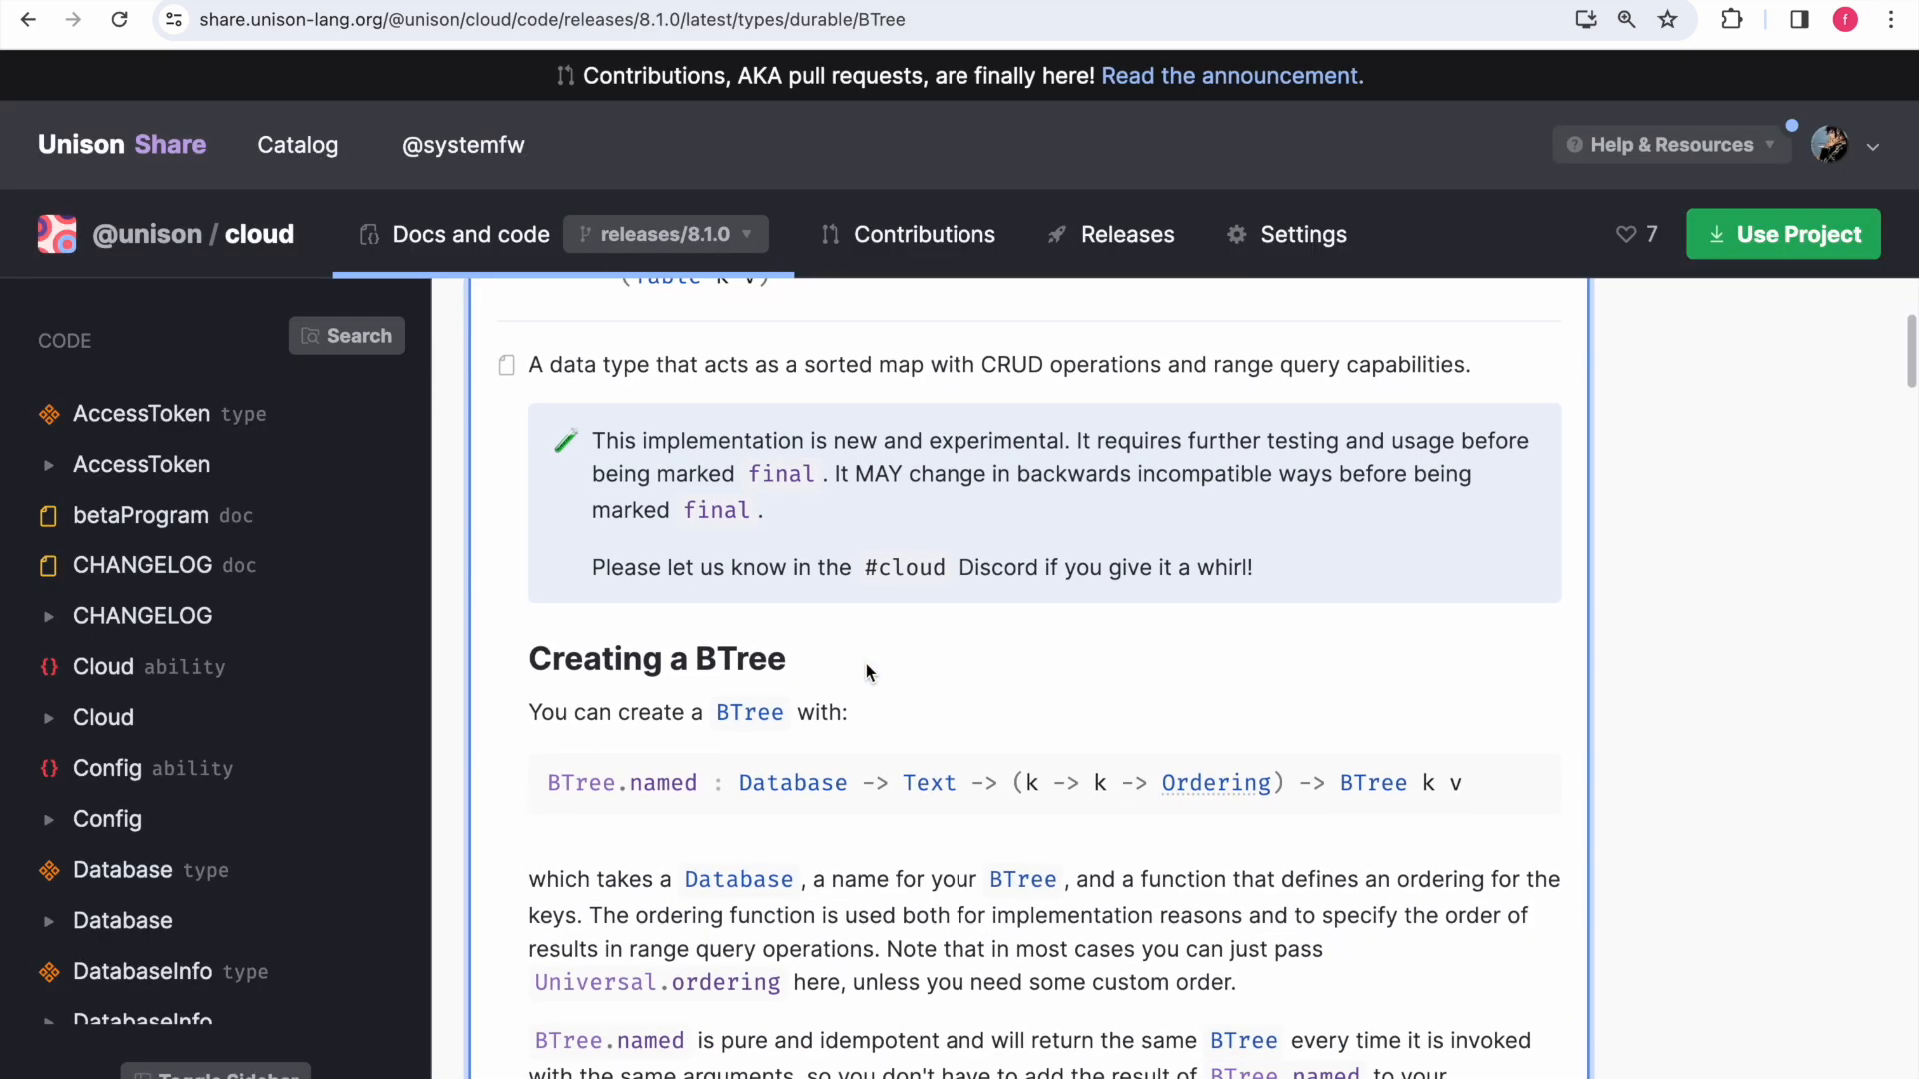
scroll("down", 3)
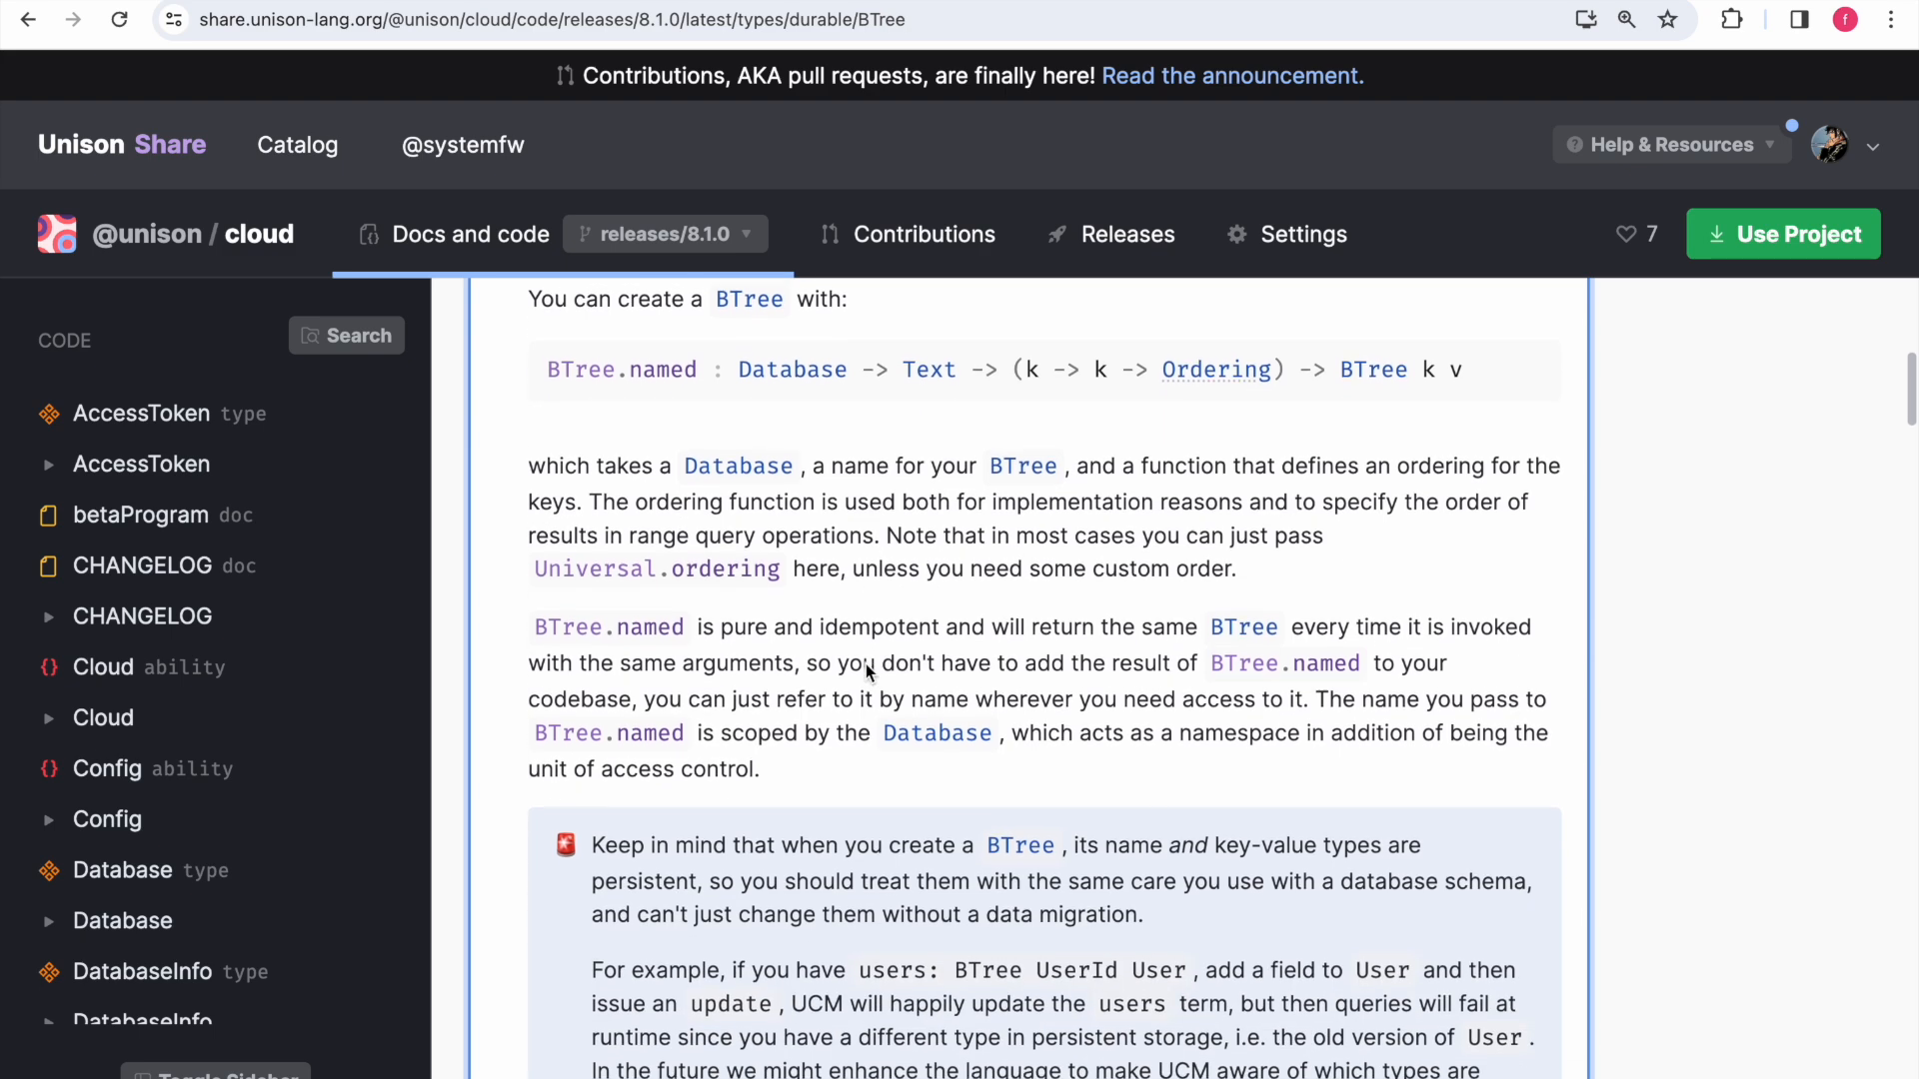
- Find 'State' via search and read the ability's transact function with Table read, write and delete
type("State")
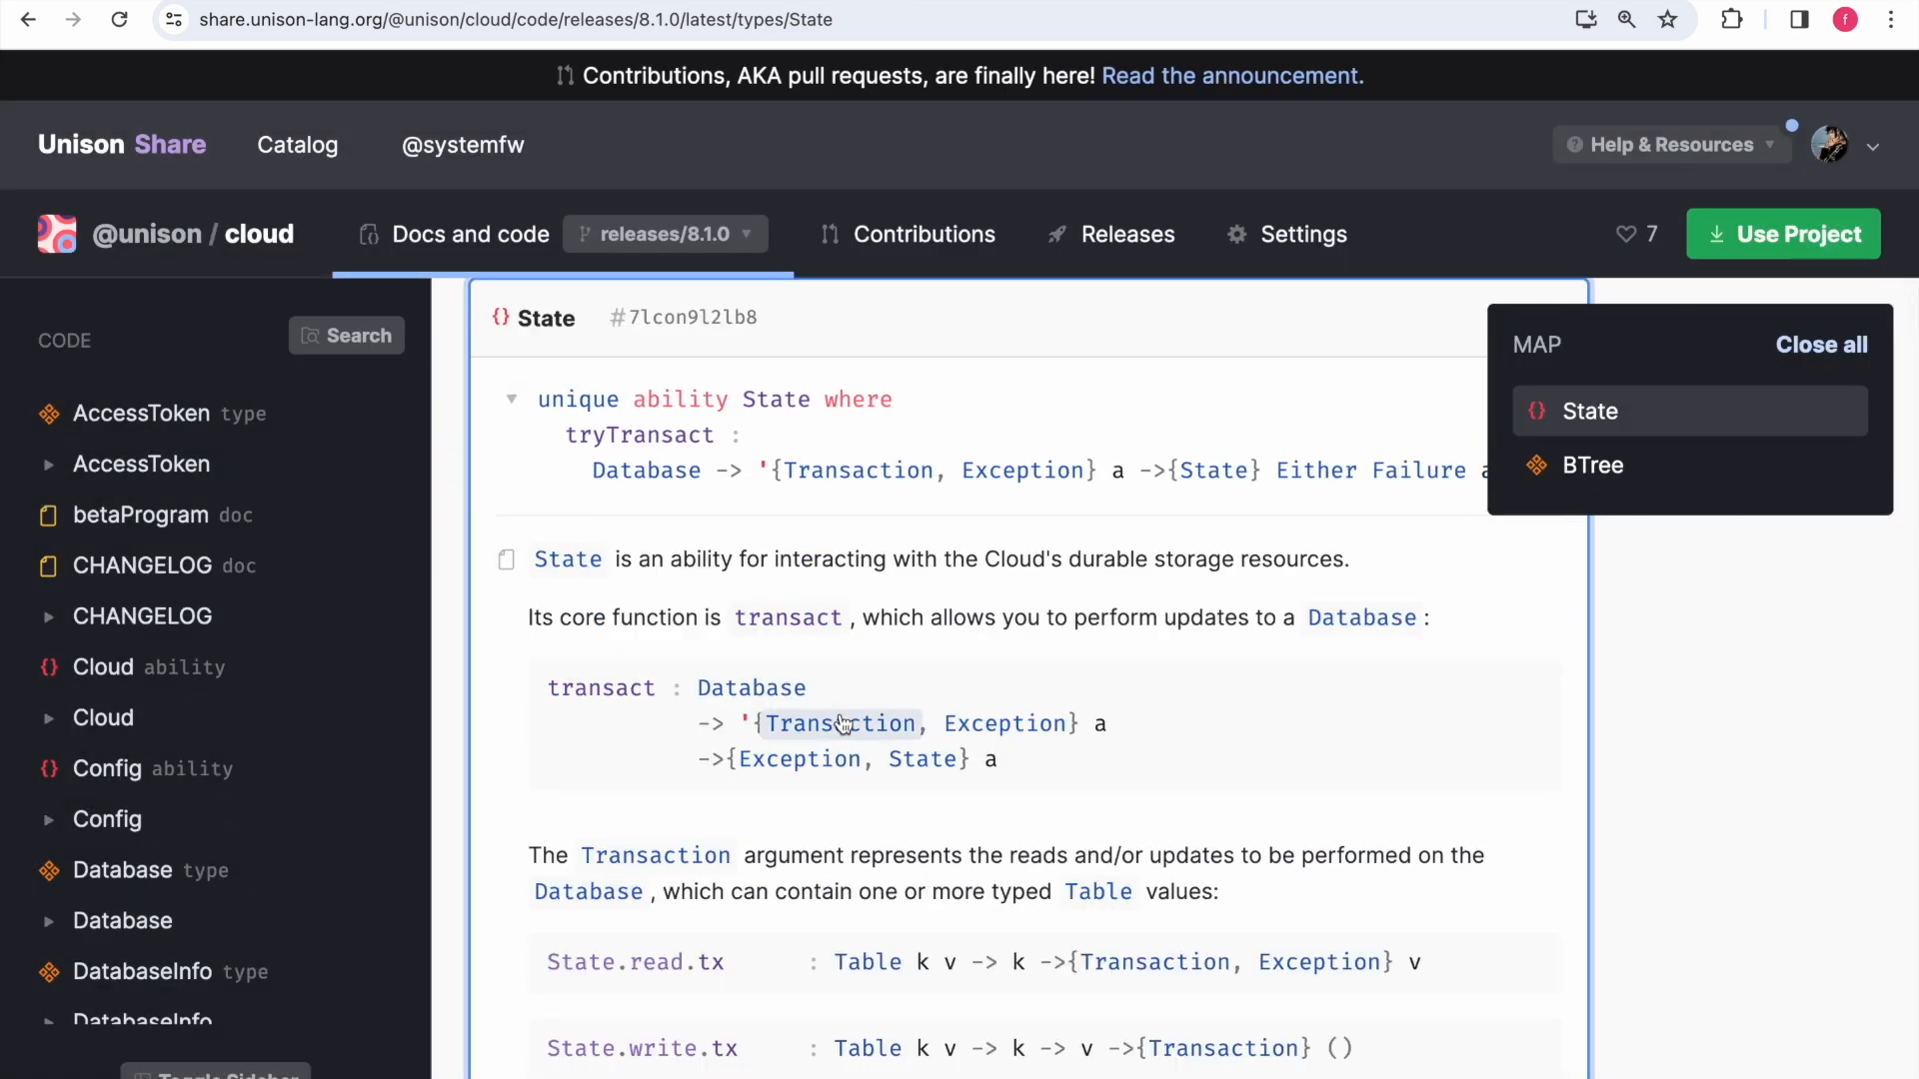
scroll("down", 3)
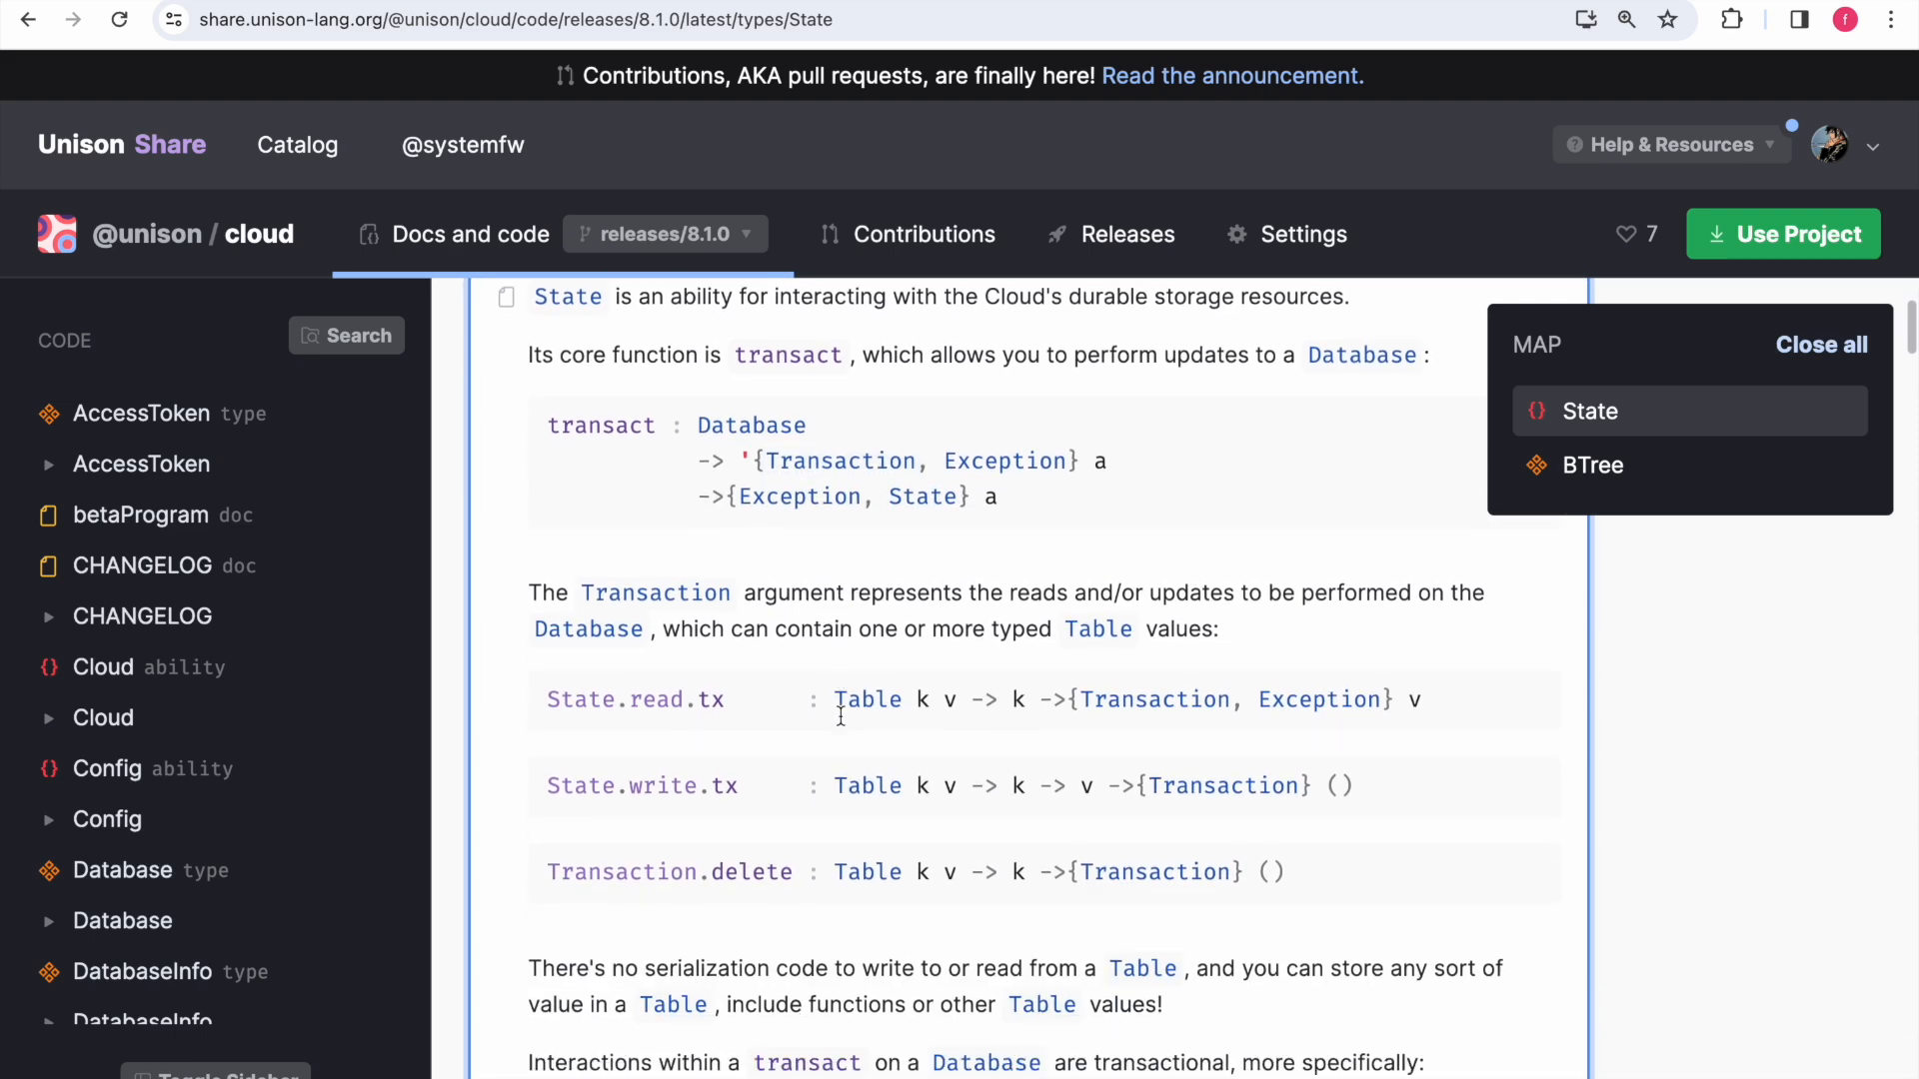